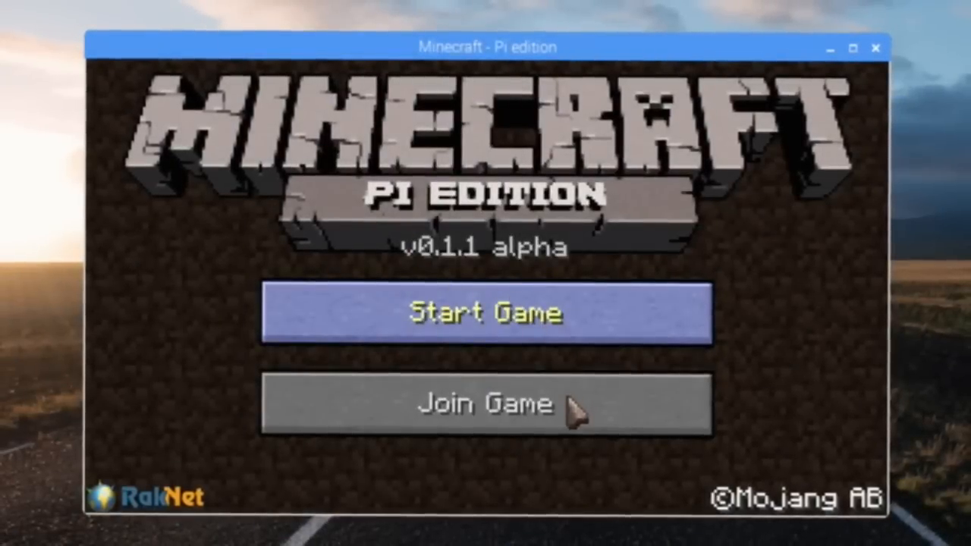
Step: Reach the Select world screen listing the Creative world named 'world'
left_click(486, 406)
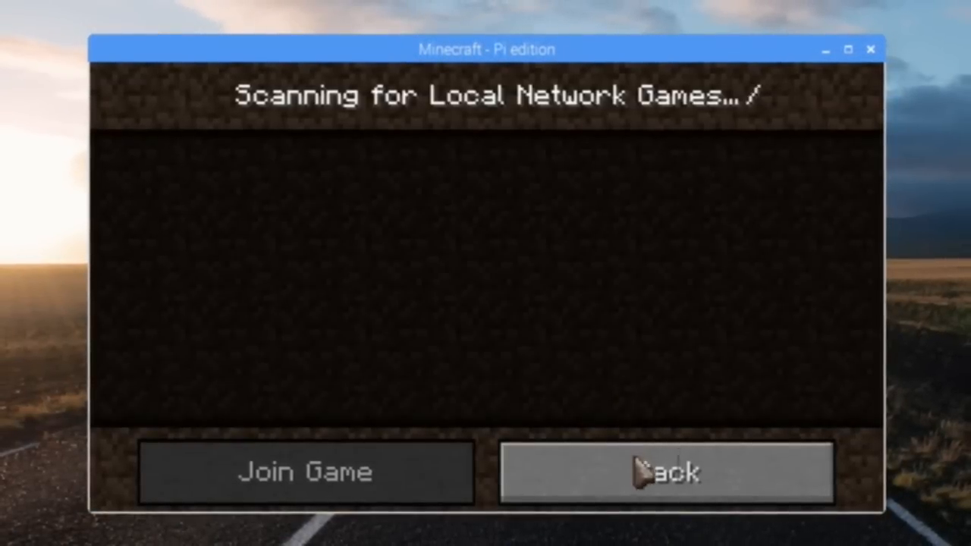
left_click(650, 474)
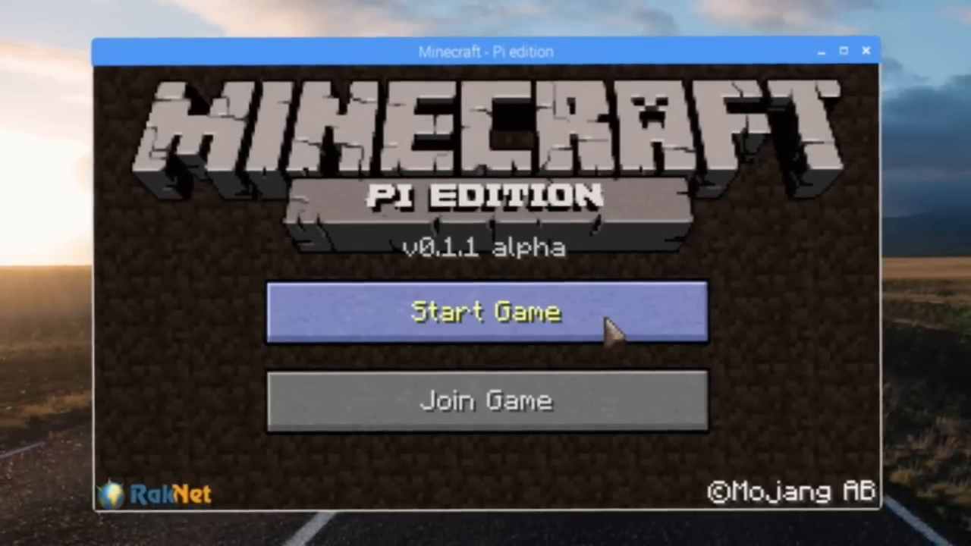
left_click(486, 313)
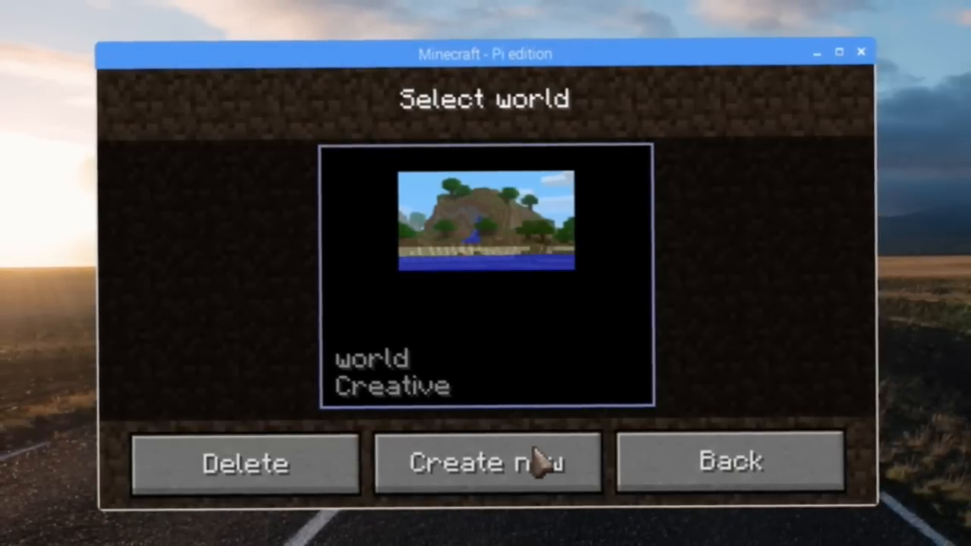
left_click(497, 465)
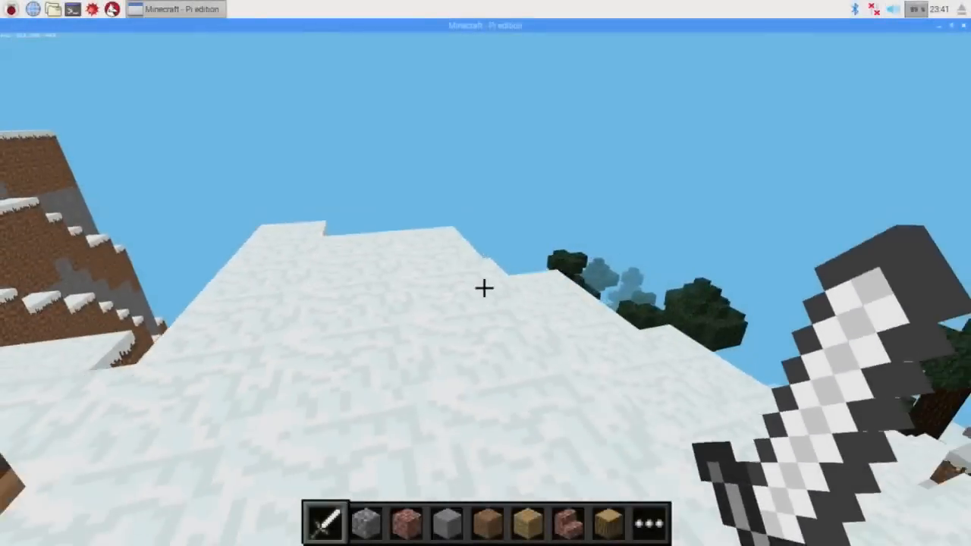
Step: Toggle third-person view to watch the player character from behind
key("e")
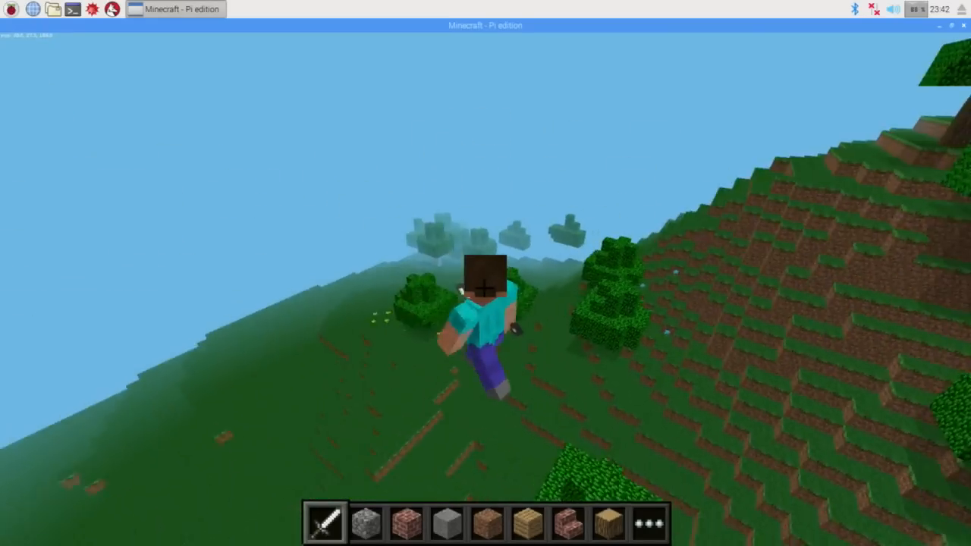
key("e")
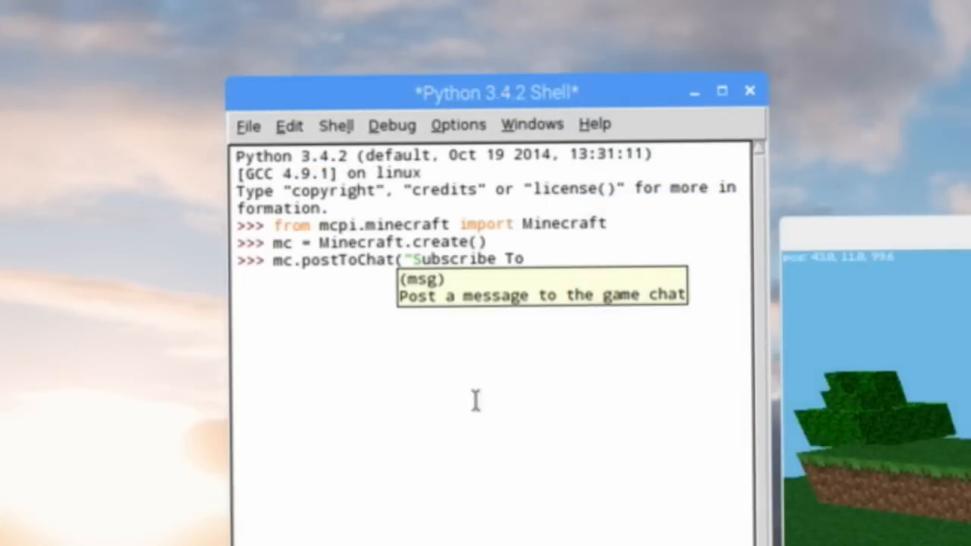
Step: Post 'Subscribe to AntVenom' to the Minecraft game chat
type("AntVenom")
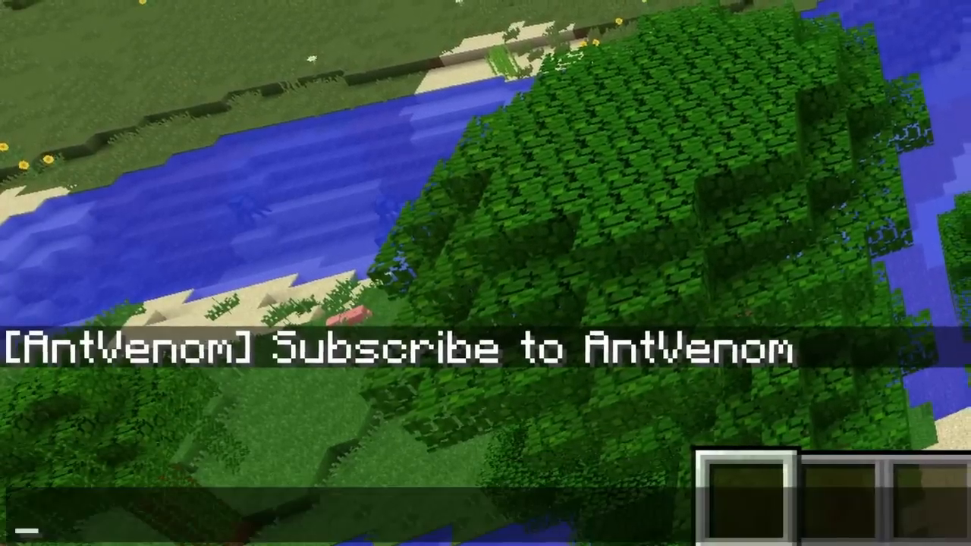
Step: Run the /setblock ~ ~ ~ chat command to place a block at the player
type("/setblock ~")
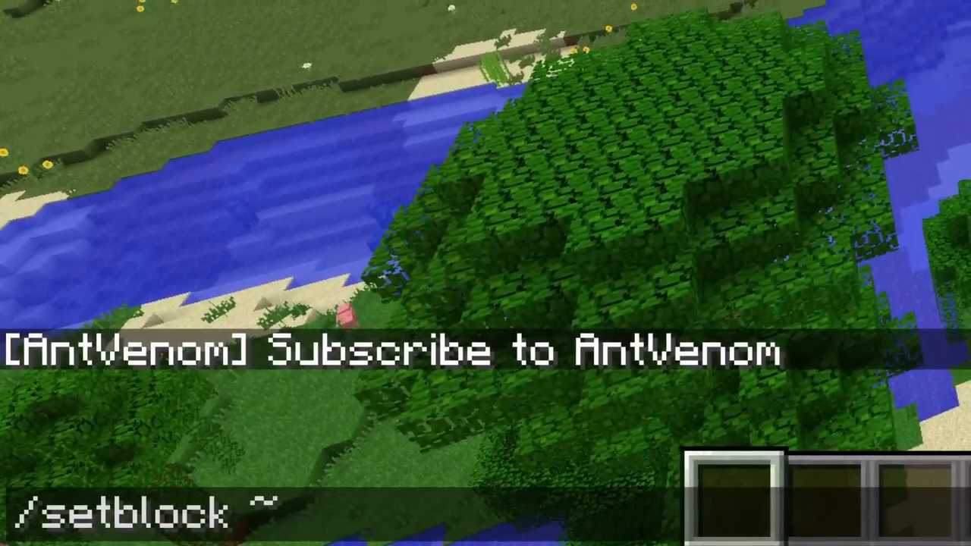
key("Return")
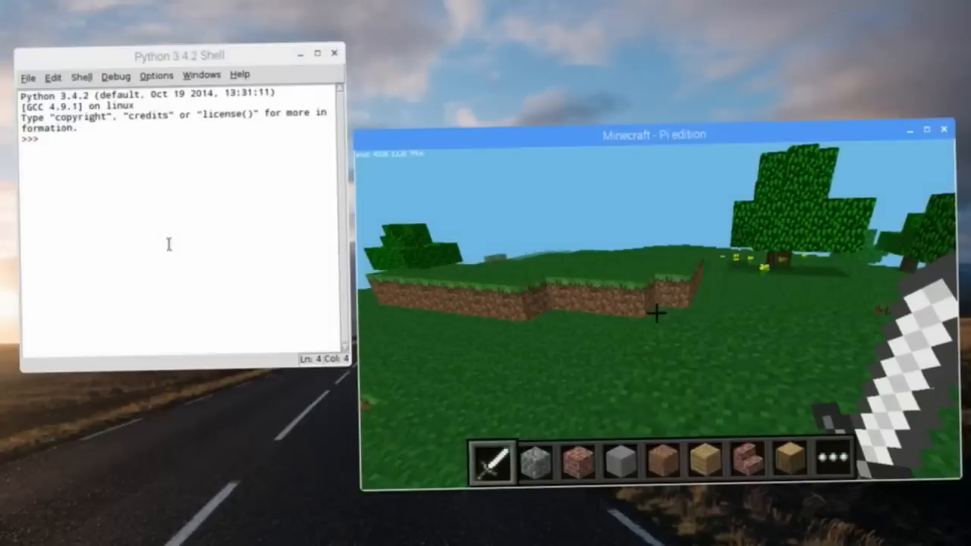
Step: Import Minecraft from mcpi, connect with mc = Minecraft.create(), and start a postToChat command
type("from mcpi.minecraft import Minecraft")
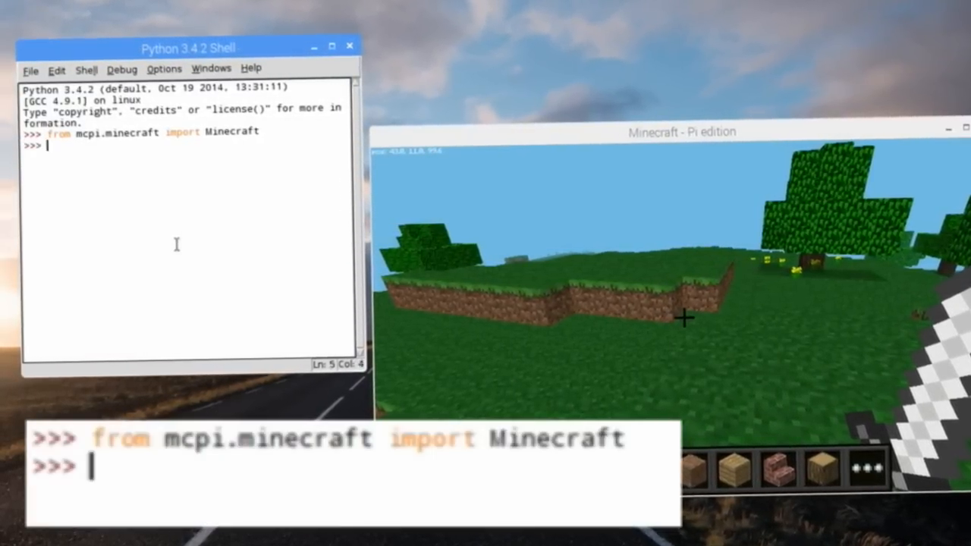
type("mc =")
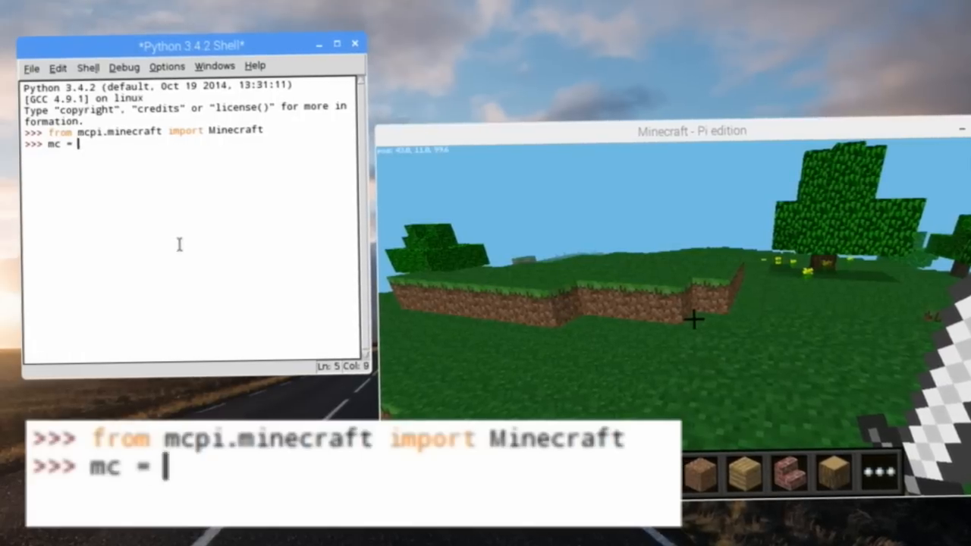
type("Minecraft.")
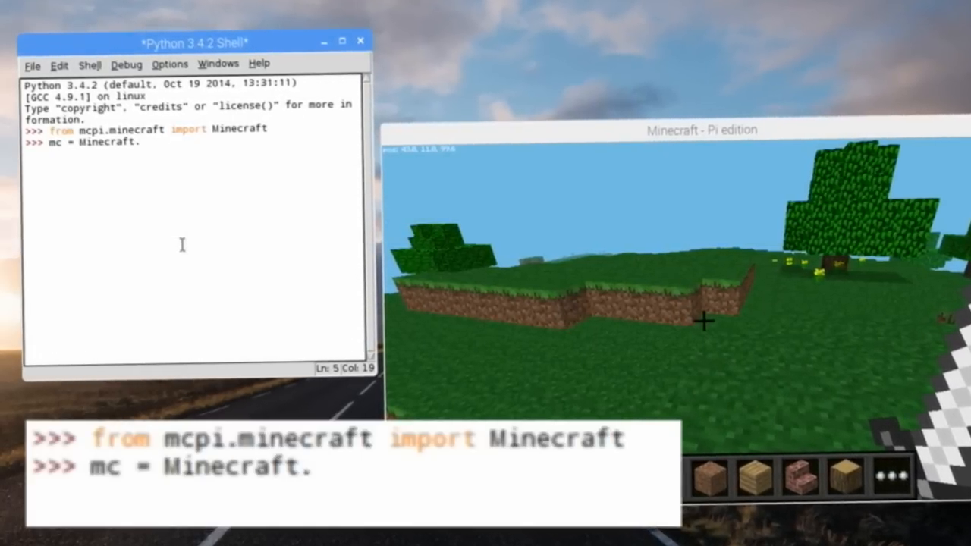
type("create()")
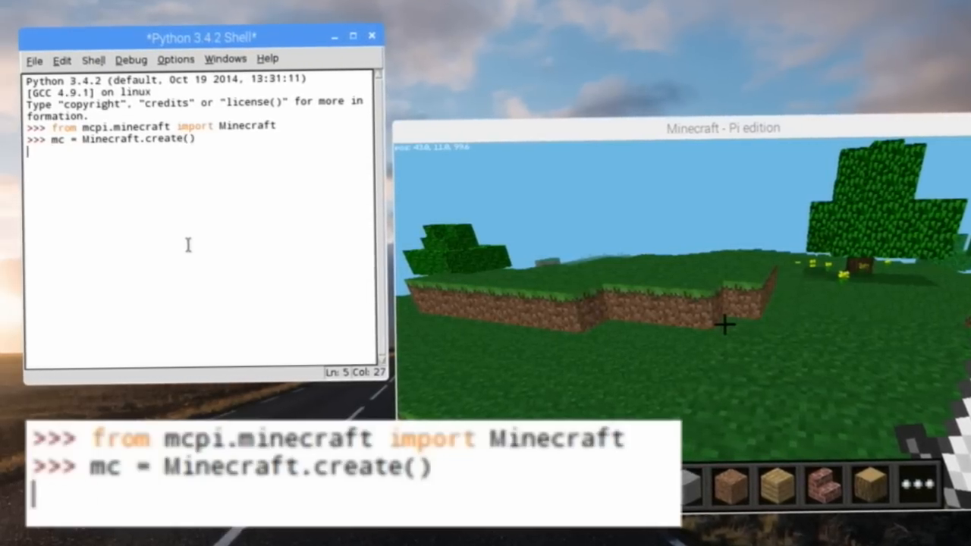
type("mc.postToChat(\"Subscribe To AntVenom")
type("x, y, z = mc.")
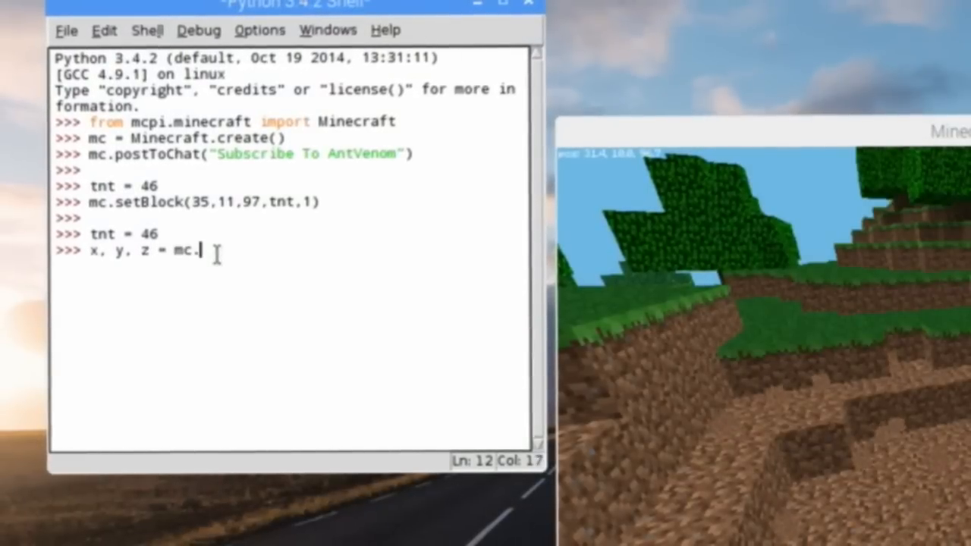
Step: Assign x, y, z from mc.player.getPos() and type a TNT setBlocks call offset from them
type("player.get")
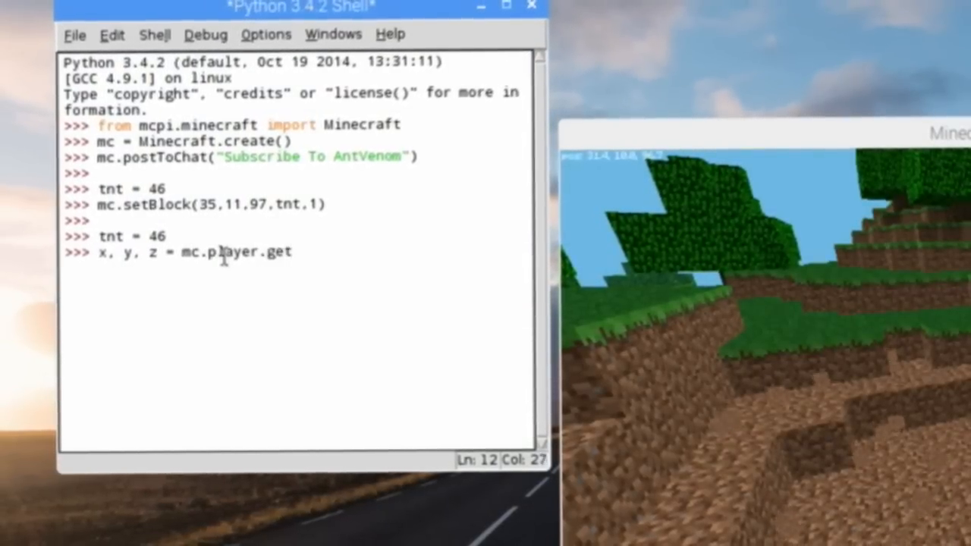
type("Pos()")
type("mc.setBlocks(x+1,y+1,z+1,x+5,y+5,z+")
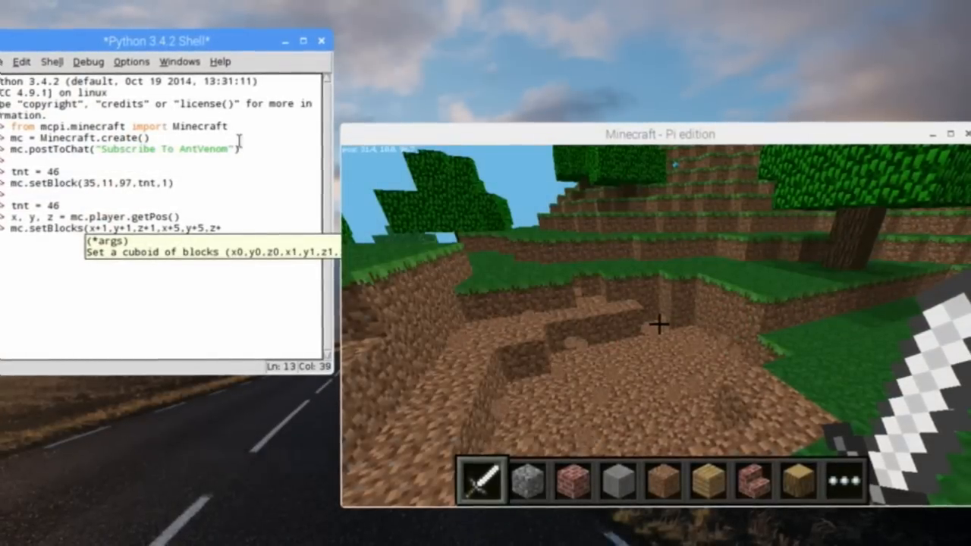
type(",tnt,1")
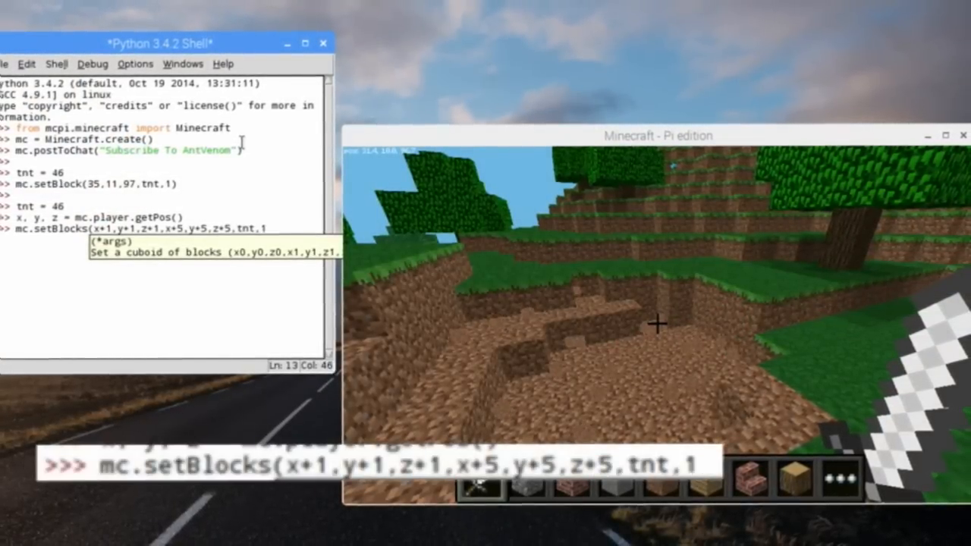